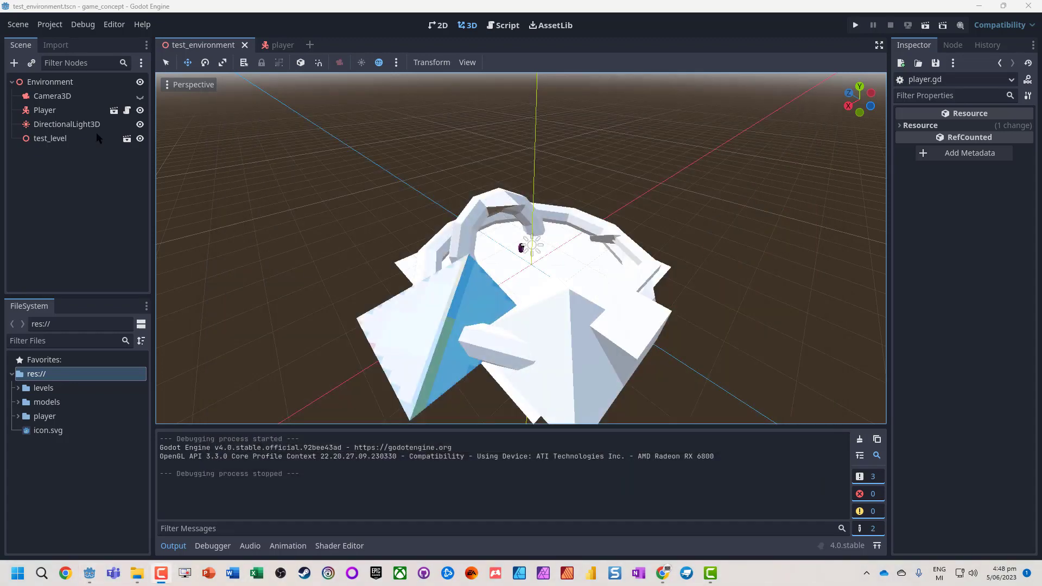
# Step: Open the Project menu in the top menu bar of the game_concept project
pyautogui.click(50, 25)
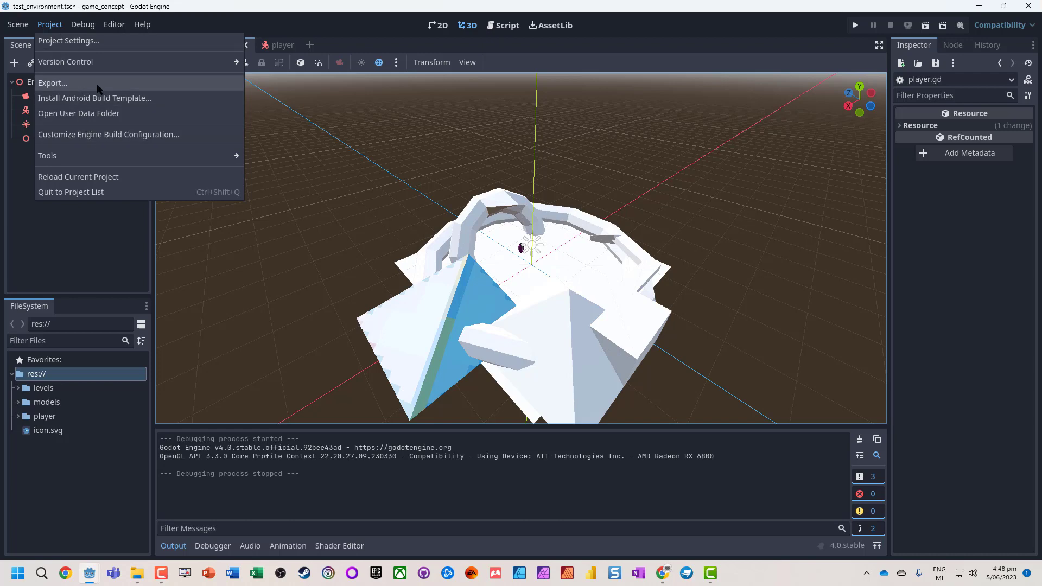
# Step: Set Display > Window Mode to Exclusive Fullscreen in Project Settings, then close the dialog
pyautogui.click(68, 40)
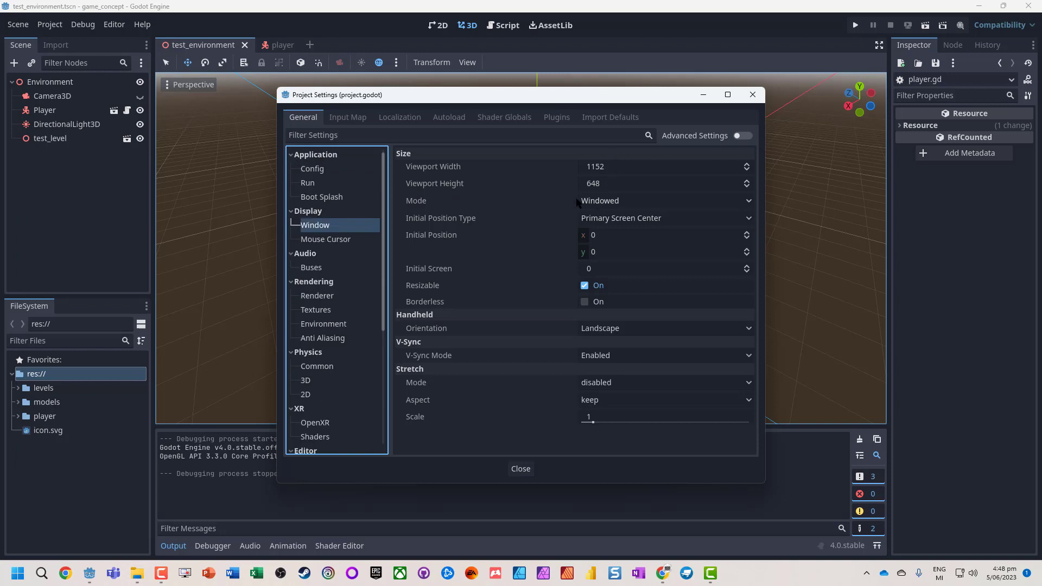
pyautogui.click(663, 200)
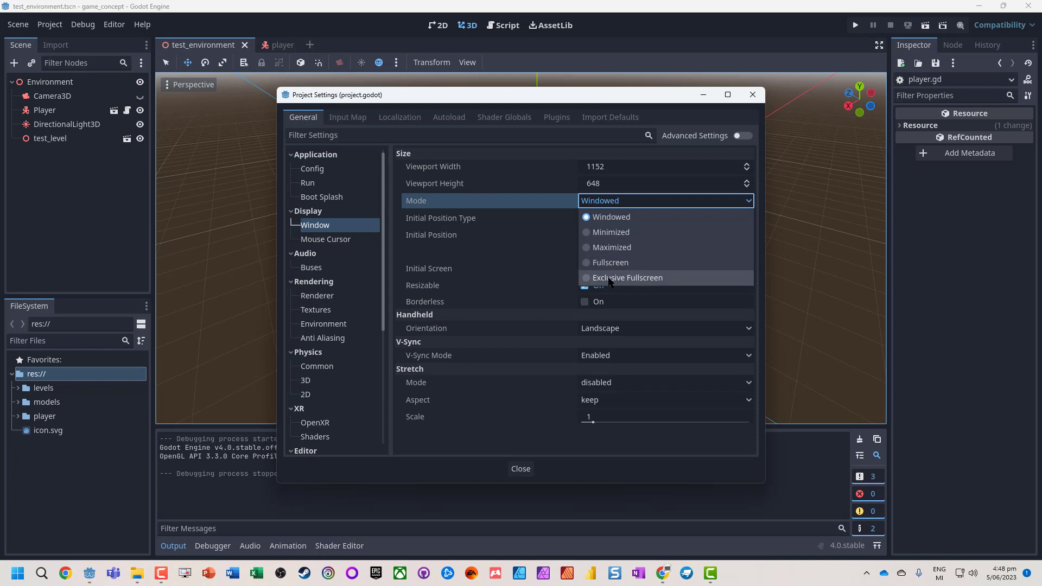
pyautogui.click(628, 277)
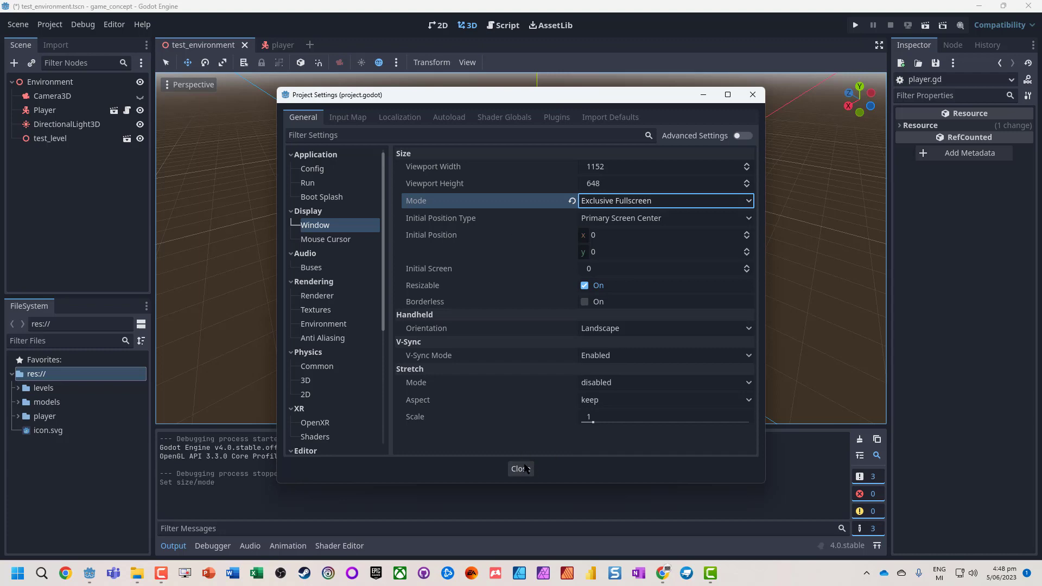
pyautogui.click(520, 469)
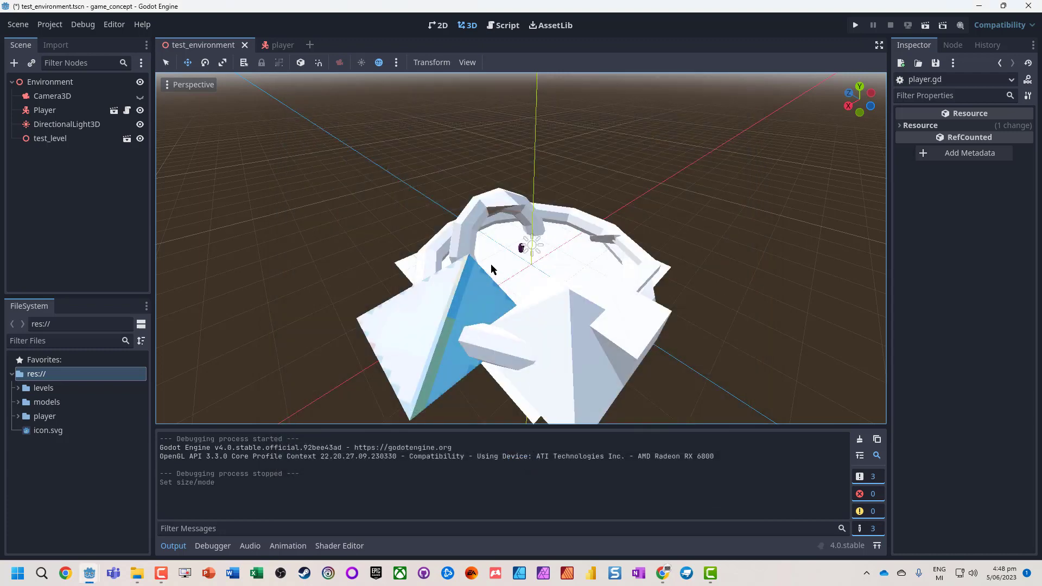
# Step: Test-run the project in exclusive fullscreen, stop it, and reopen the Project menu
pyautogui.click(855, 24)
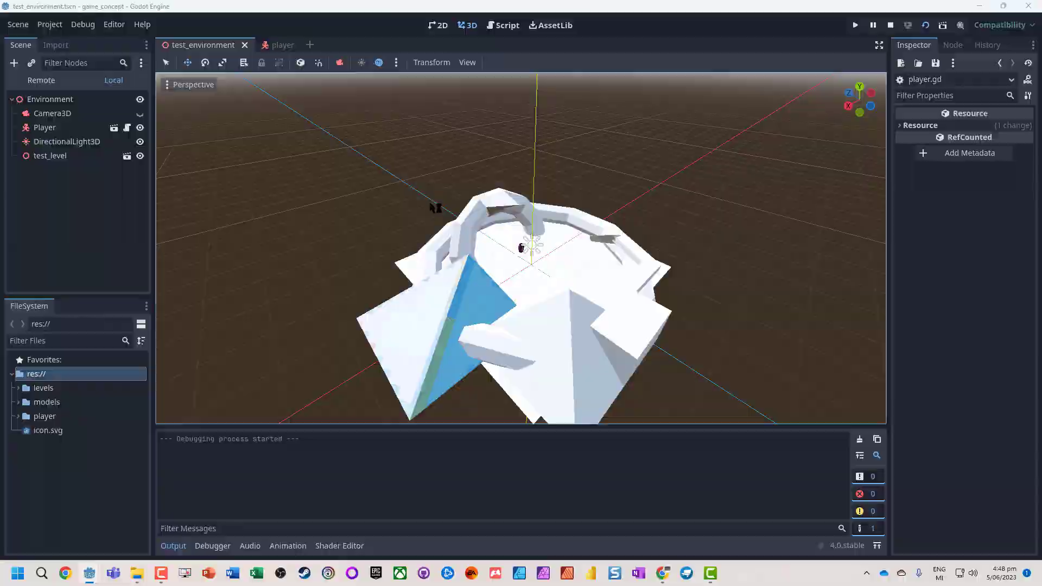
pyautogui.click(890, 25)
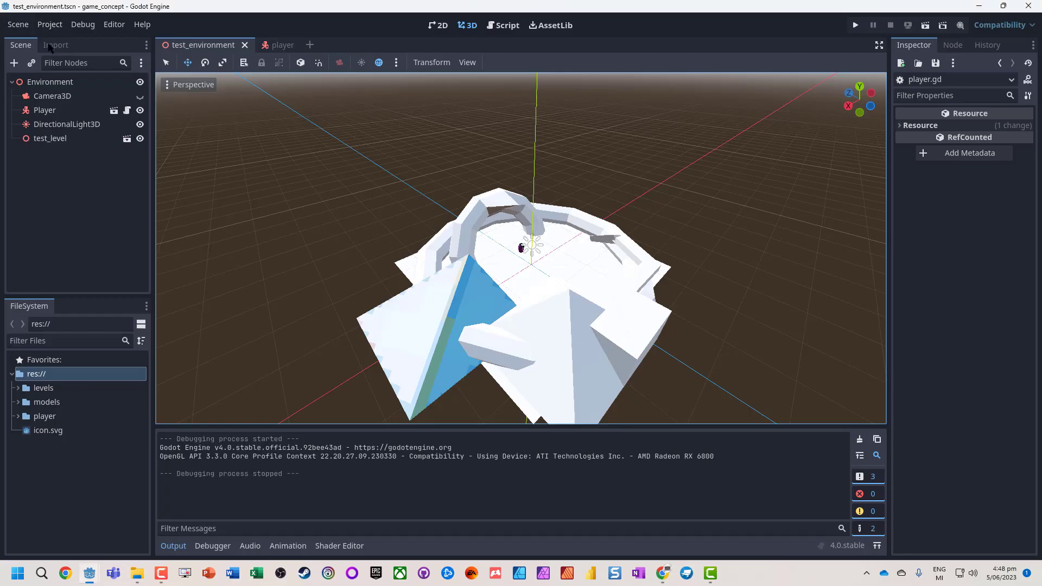
pyautogui.click(50, 24)
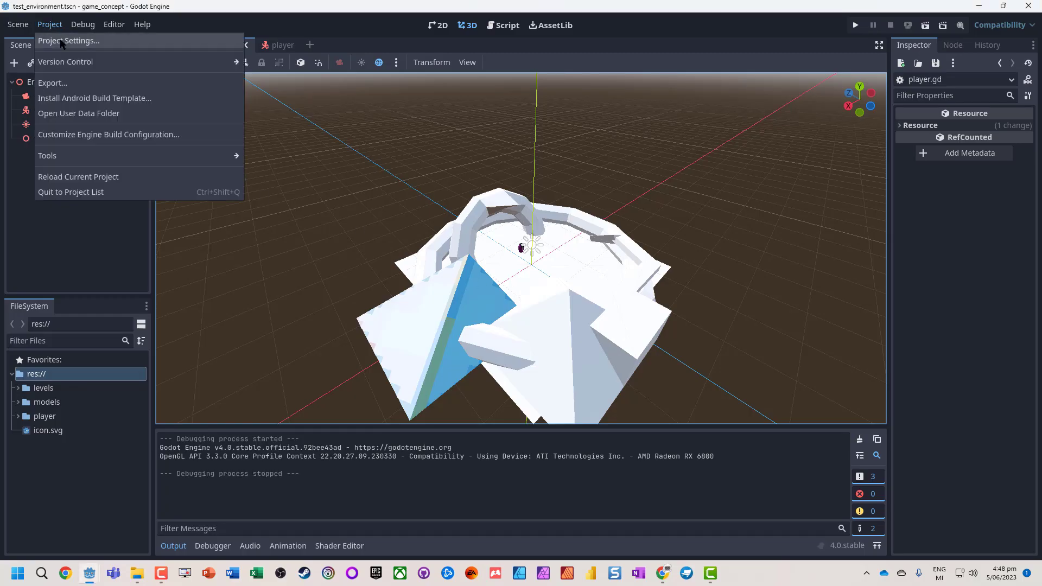
# Step: In Application > Boot Splash, change the BG Color and browse for a splash image
pyautogui.click(69, 41)
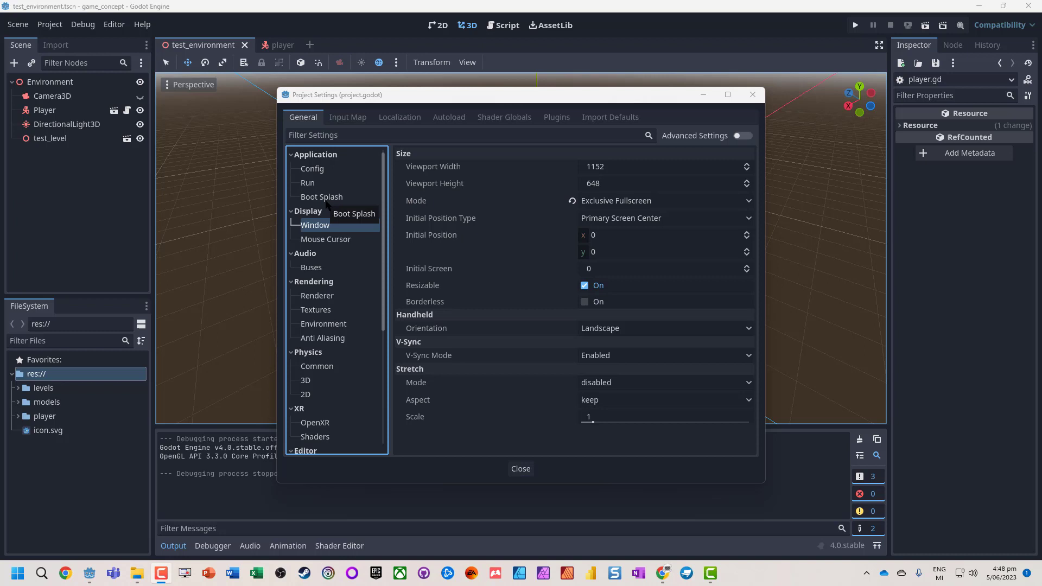
pyautogui.click(322, 196)
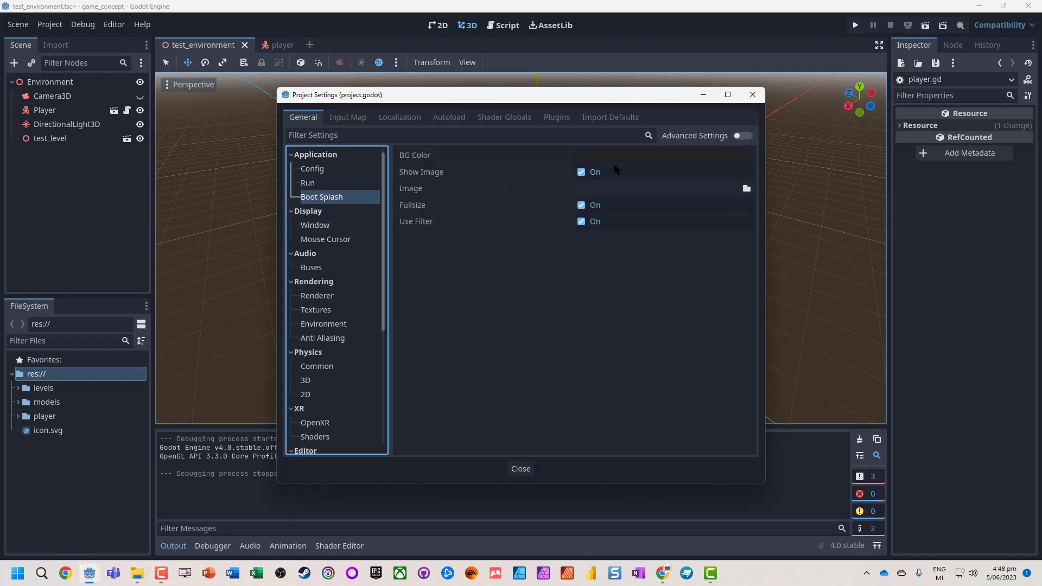
pyautogui.click(663, 154)
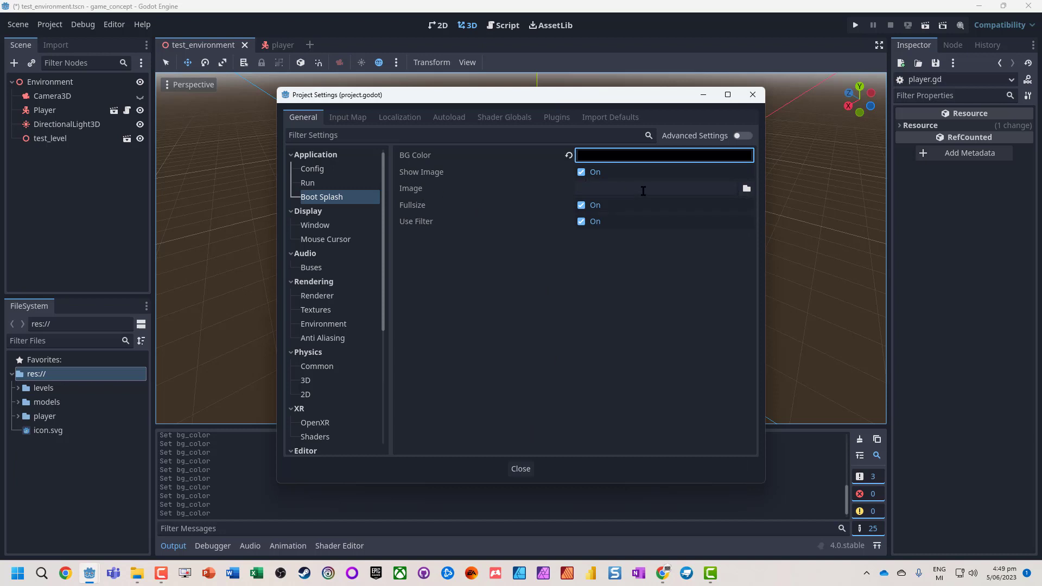
pyautogui.click(747, 189)
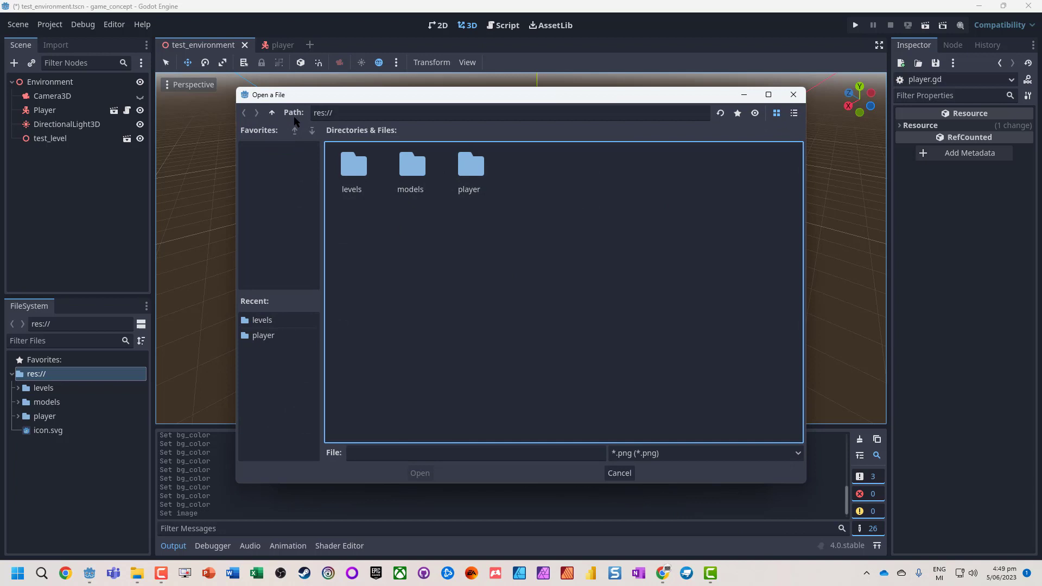
pyautogui.moveTo(428, 246)
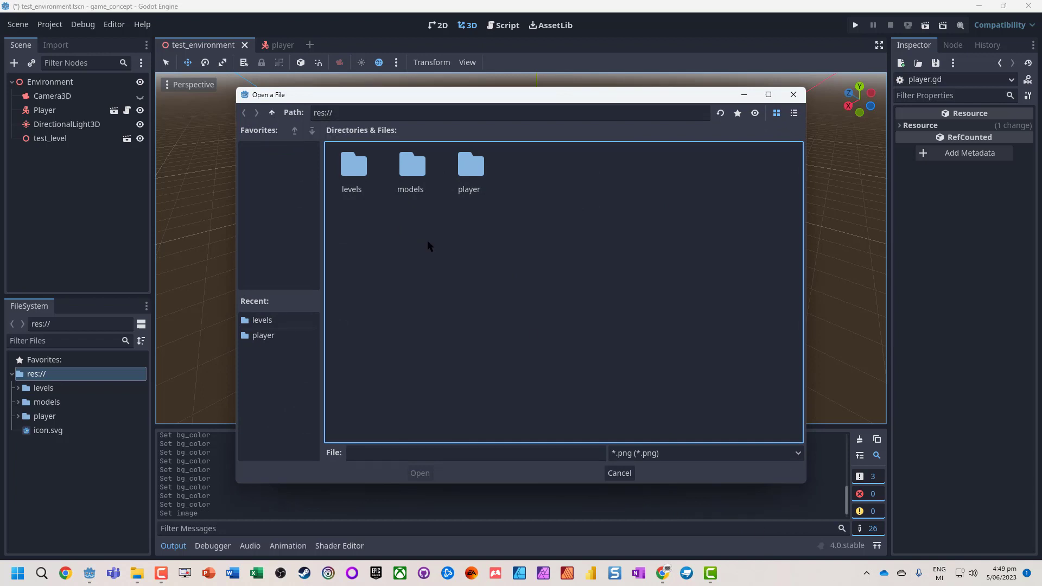
# Step: Add LearnICTNowBanner.png to the res:// folder in the Open a File dialog
pyautogui.click(272, 113)
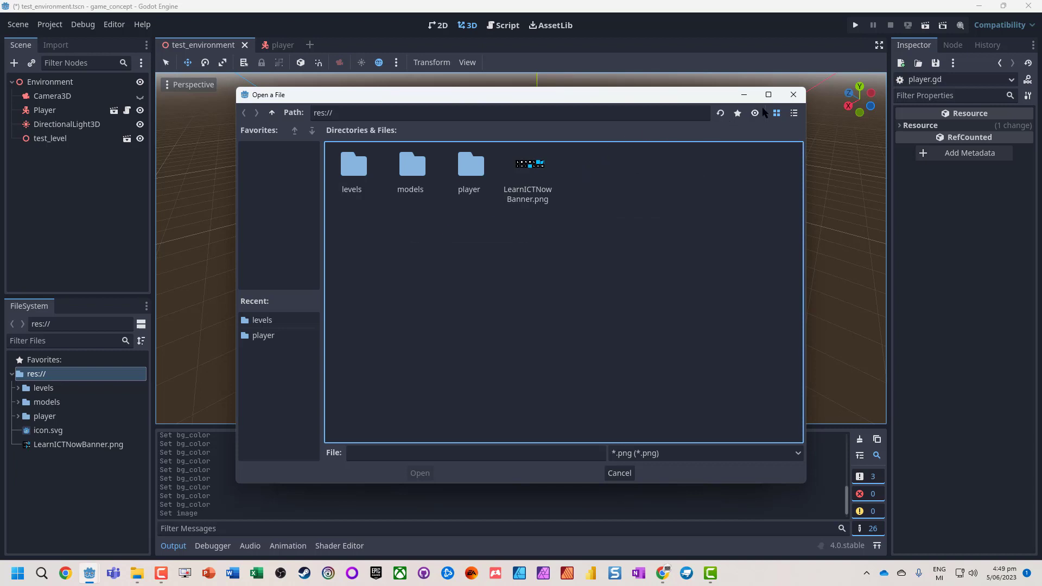
pyautogui.moveTo(291, 316)
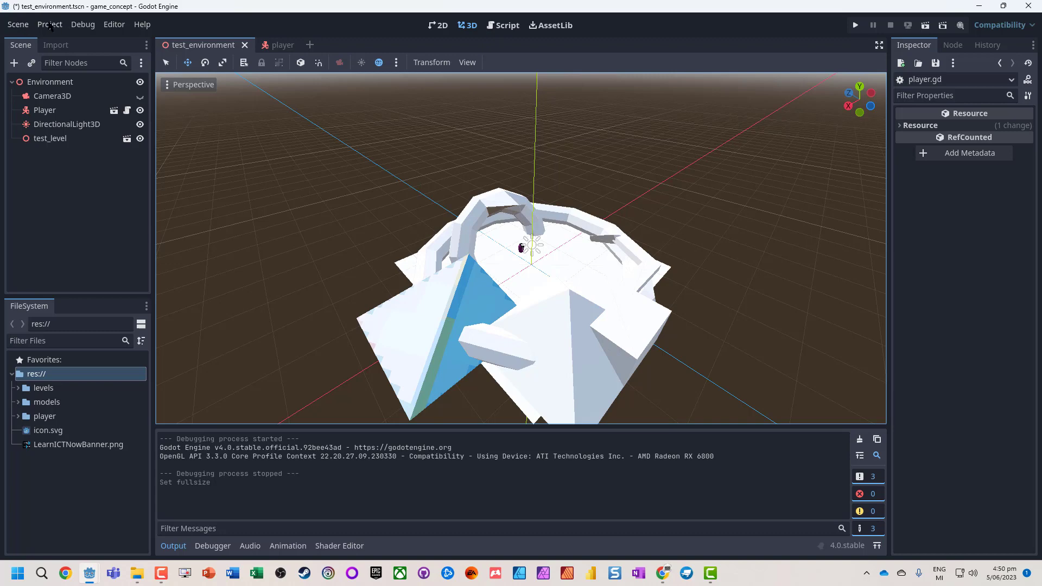
# Step: Give the boot splash a white background with Fullsize off, then reopen Project Settings to check
pyautogui.click(49, 24)
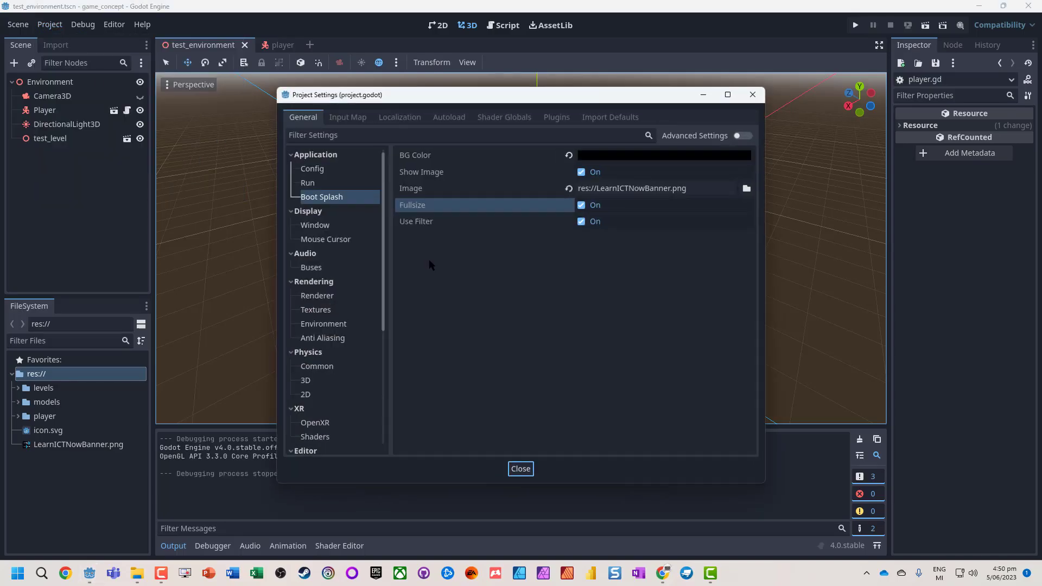
pyautogui.click(663, 155)
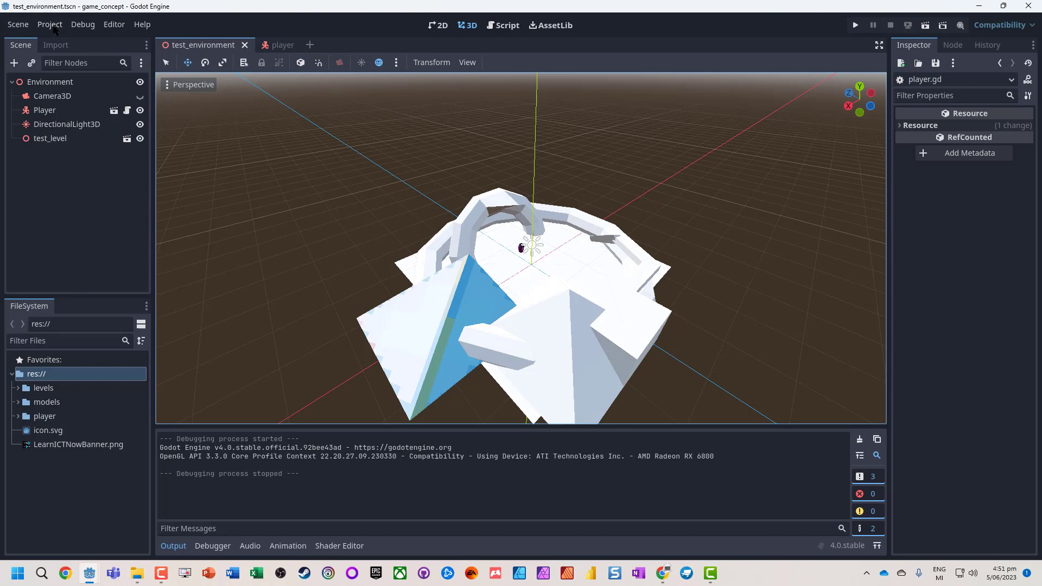
pyautogui.moveTo(51, 24)
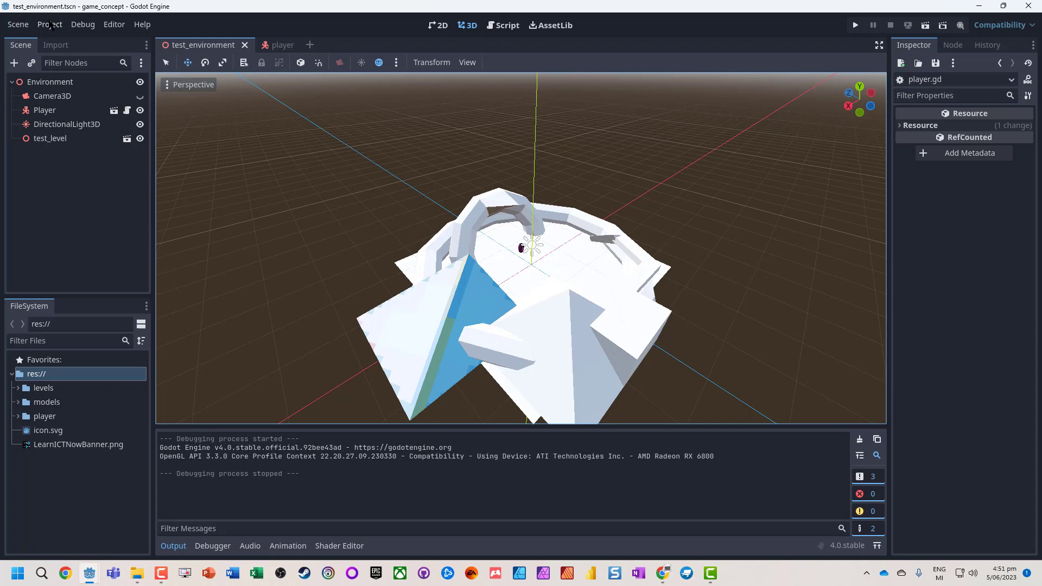
pyautogui.click(50, 25)
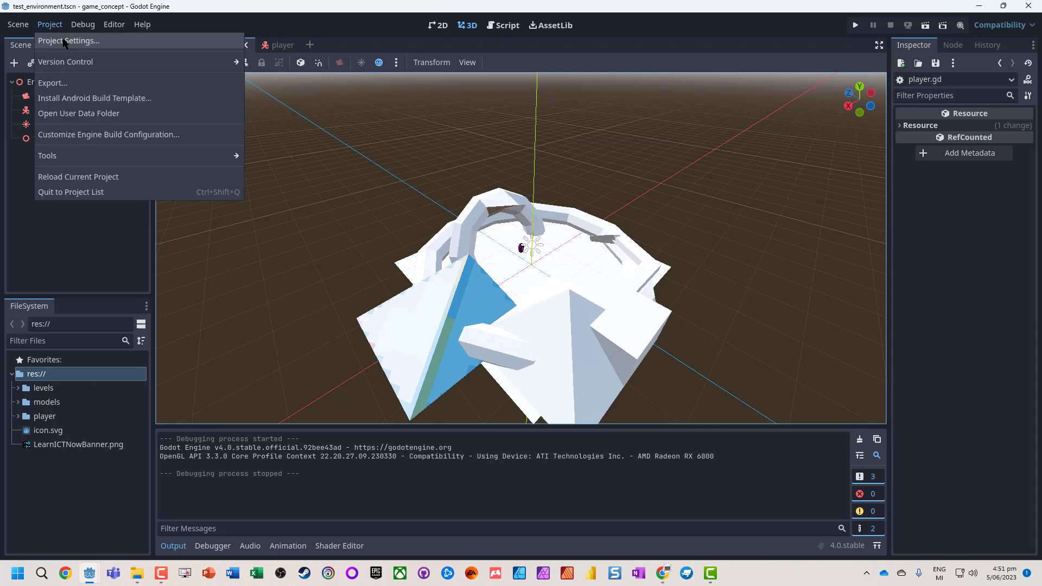
pyautogui.click(68, 41)
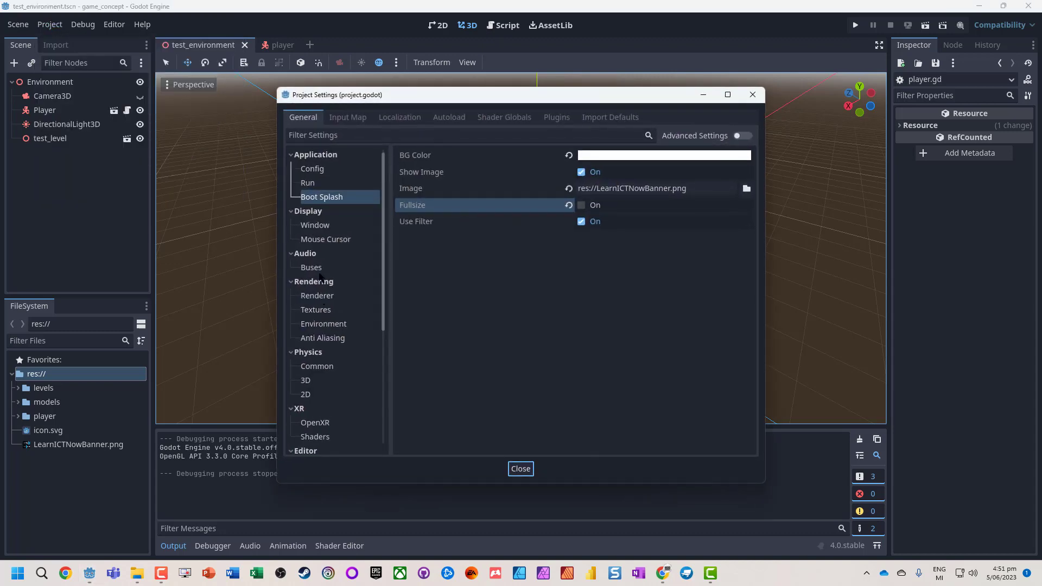